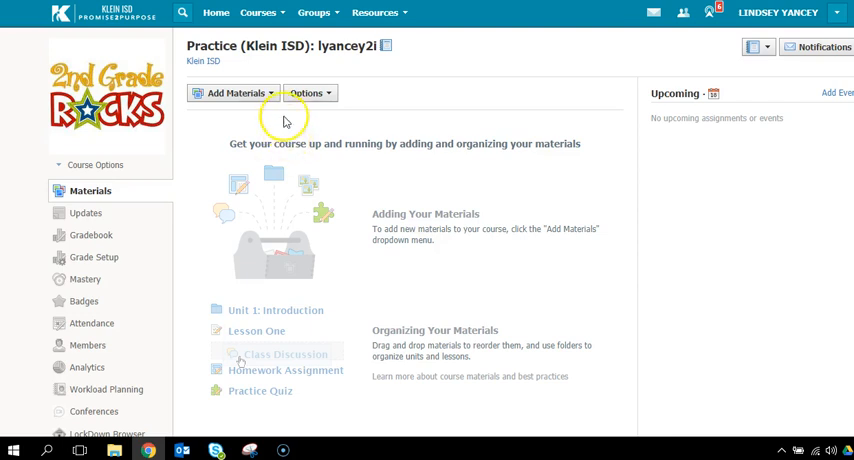
- Start a new folder from the Add Materials menu in the practice course
{"action": "left_click", "coordinate": [232, 92]}
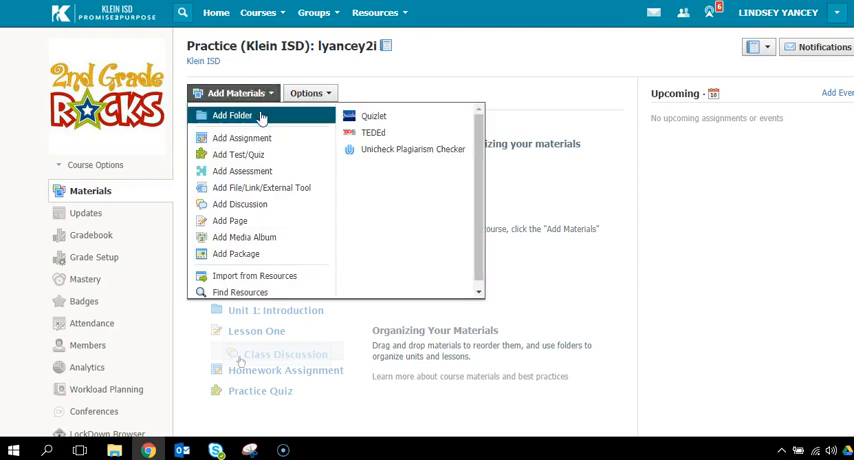
{"action": "left_click", "coordinate": [232, 114]}
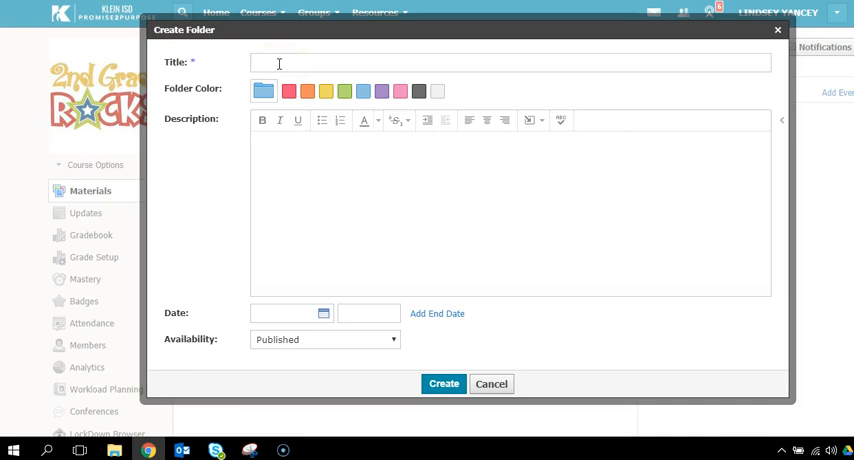
- Title the folder 'Math', colour it pink, and enter 'Description' as its description
{"action": "type", "text": "Math"}
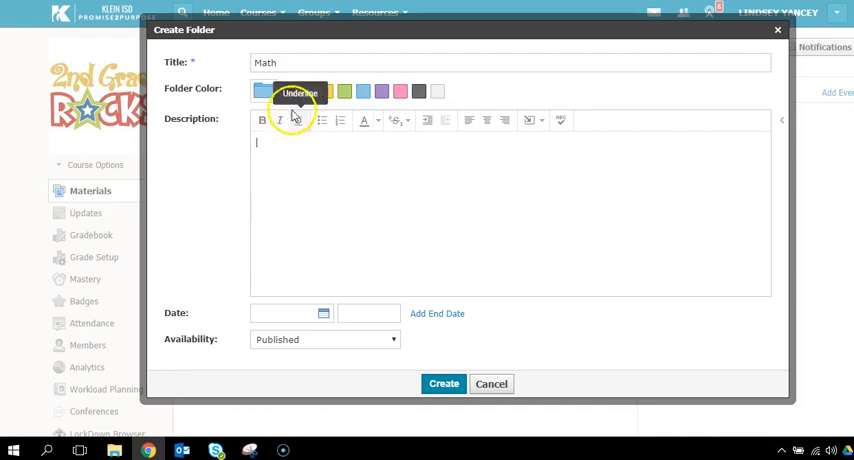
{"action": "left_click", "coordinate": [264, 92]}
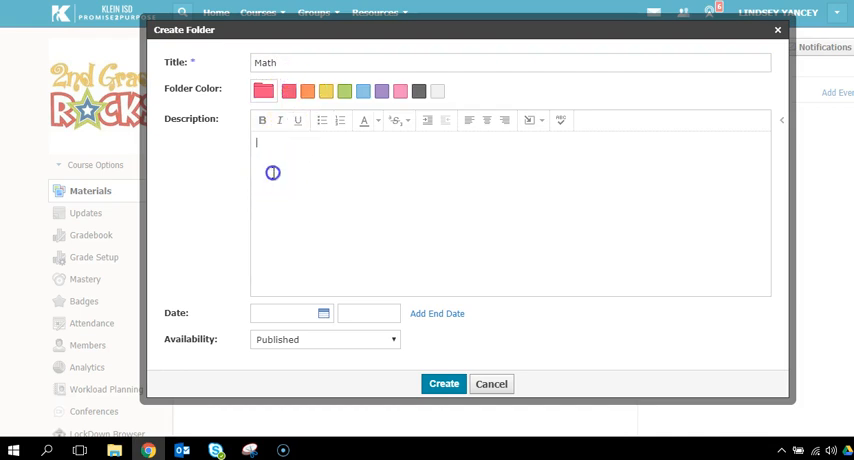
{"action": "mouse_move", "coordinate": [272, 172]}
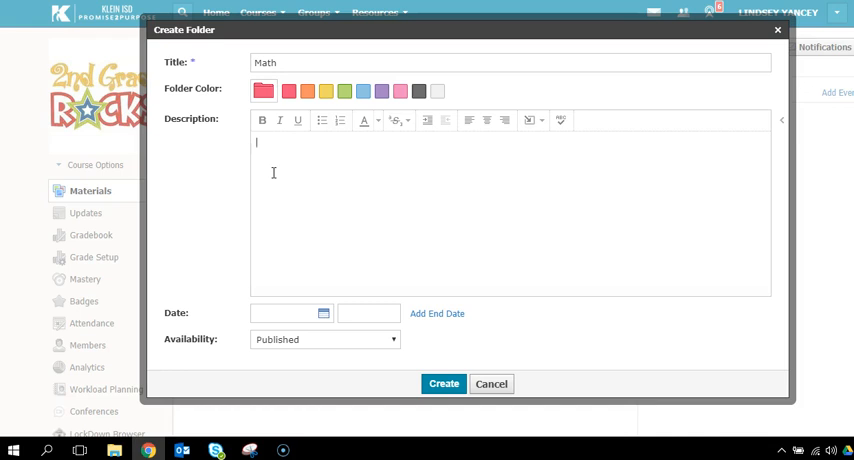
{"action": "type", "text": "De"}
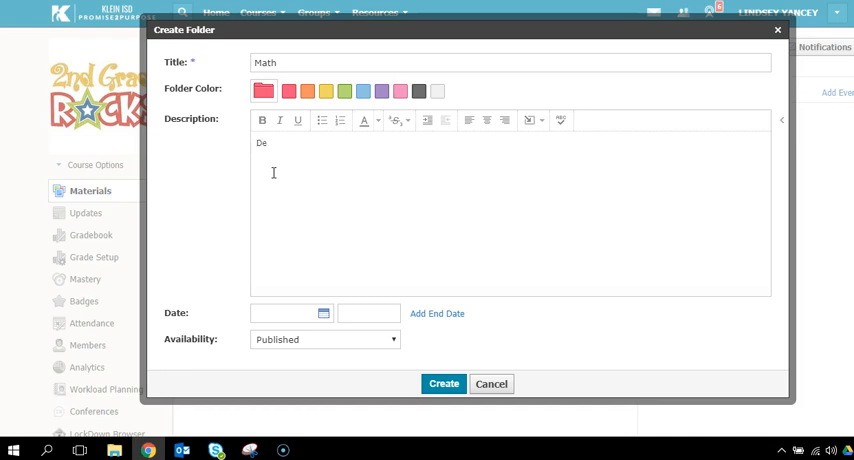
{"action": "type", "text": "scr"}
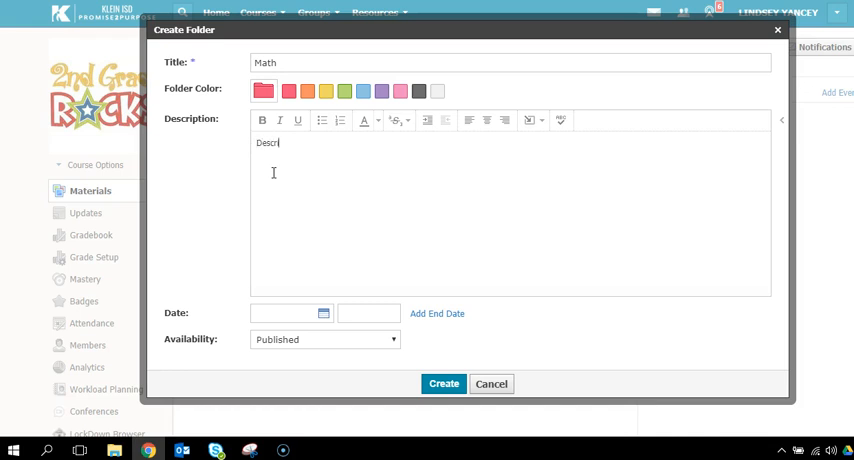
{"action": "type", "text": "iption"}
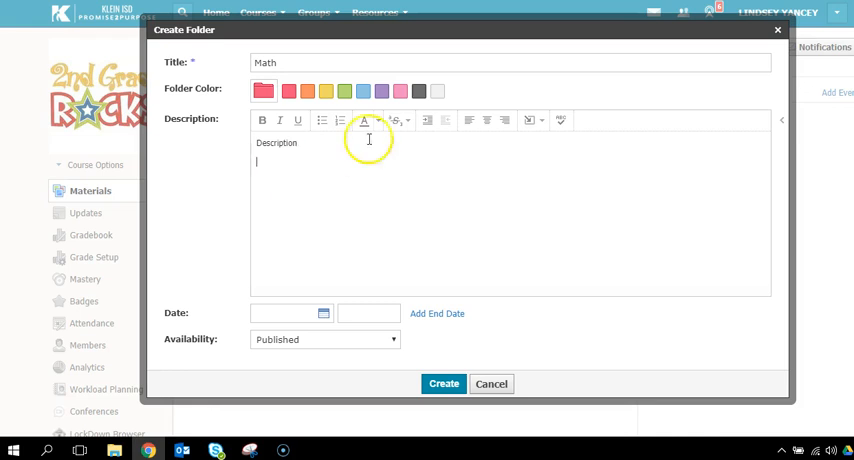
{"action": "mouse_move", "coordinate": [532, 120]}
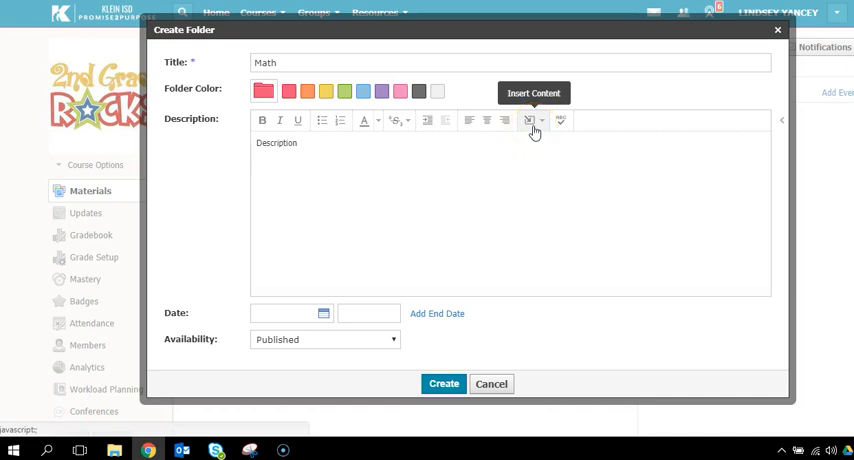
- Insert the math.jpg image from the computer into the folder's description
{"action": "left_click", "coordinate": [534, 120]}
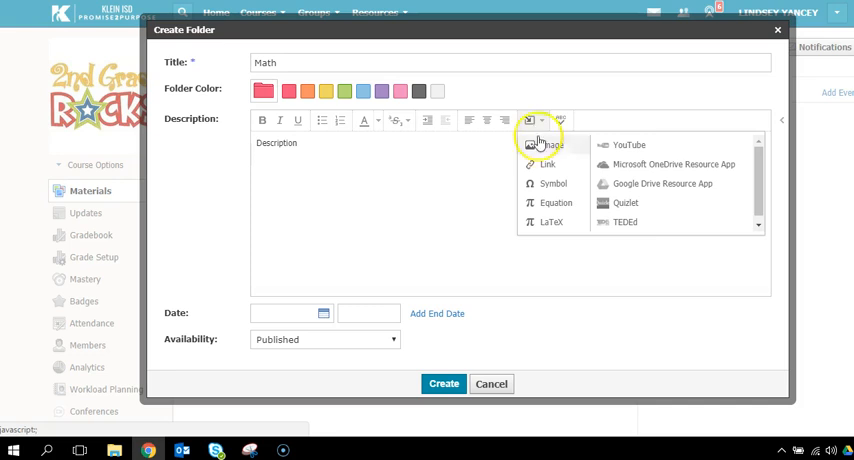
{"action": "left_click", "coordinate": [548, 144]}
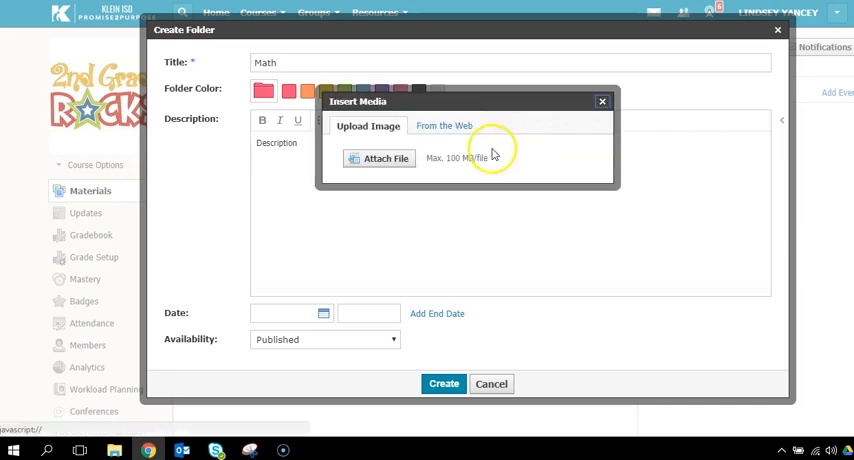
{"action": "left_click", "coordinate": [378, 158]}
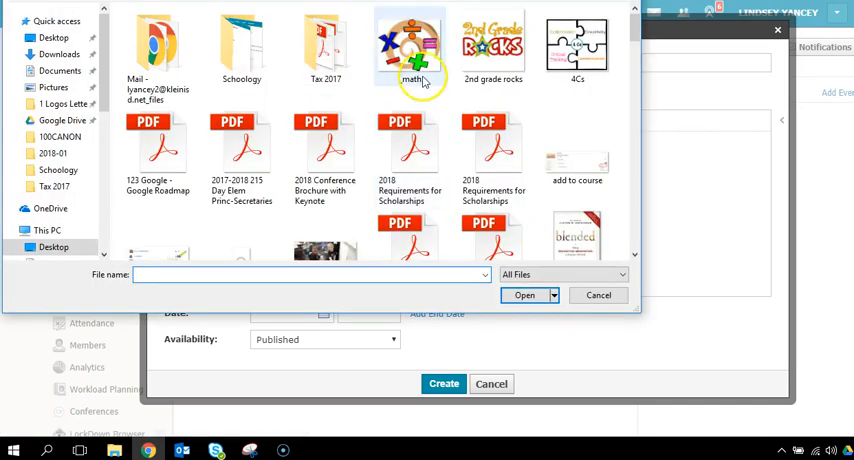
{"action": "left_click", "coordinate": [524, 294]}
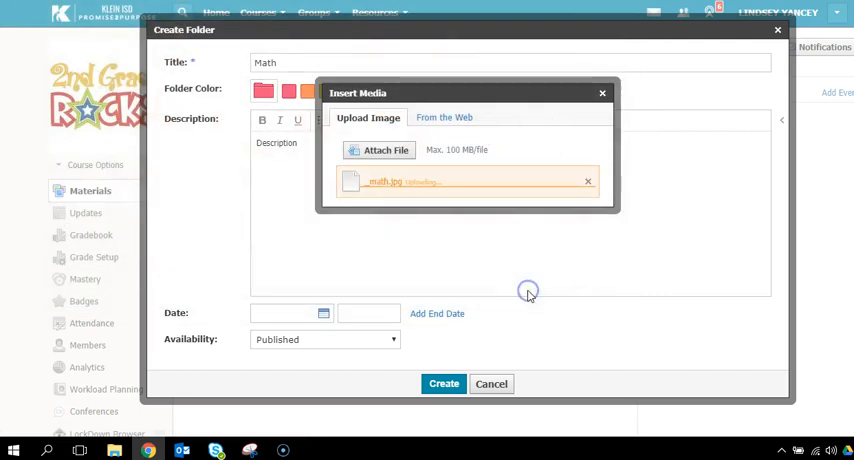
{"action": "left_click", "coordinate": [602, 92]}
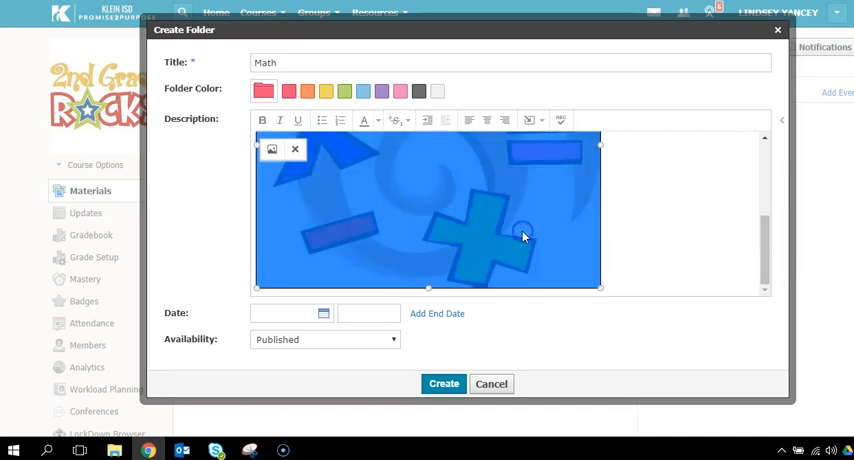
- Shrink the math picture to a small square and create the Math folder
{"action": "left_click_drag", "start_coordinate": [600, 288], "coordinate": [416, 288]}
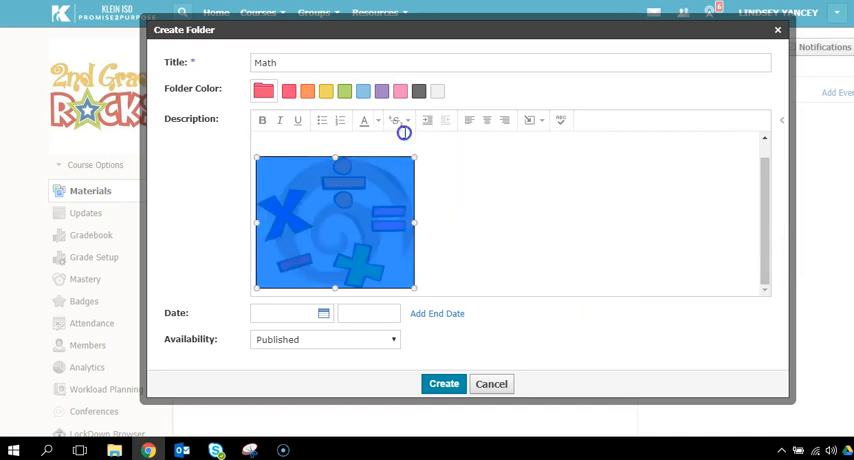
{"action": "mouse_move", "coordinate": [448, 352]}
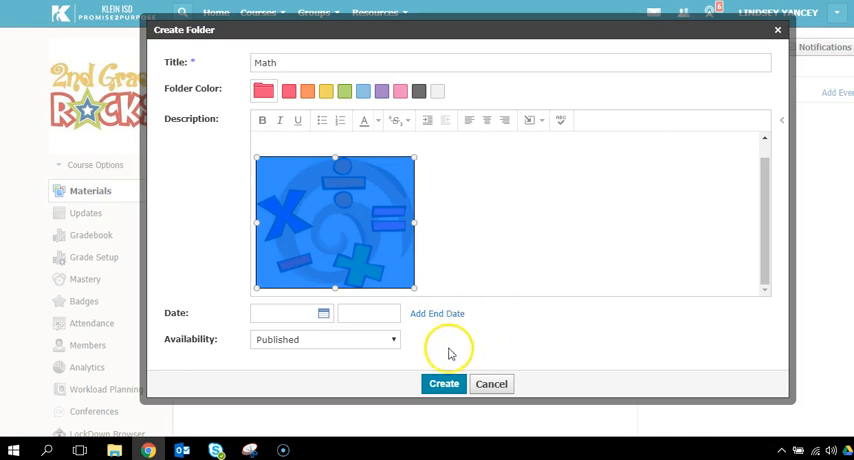
{"action": "left_click", "coordinate": [444, 384]}
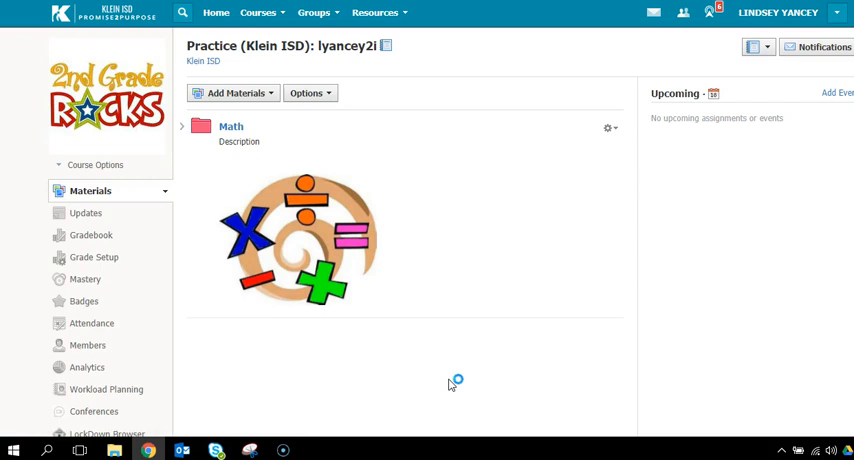
{"action": "mouse_move", "coordinate": [256, 424]}
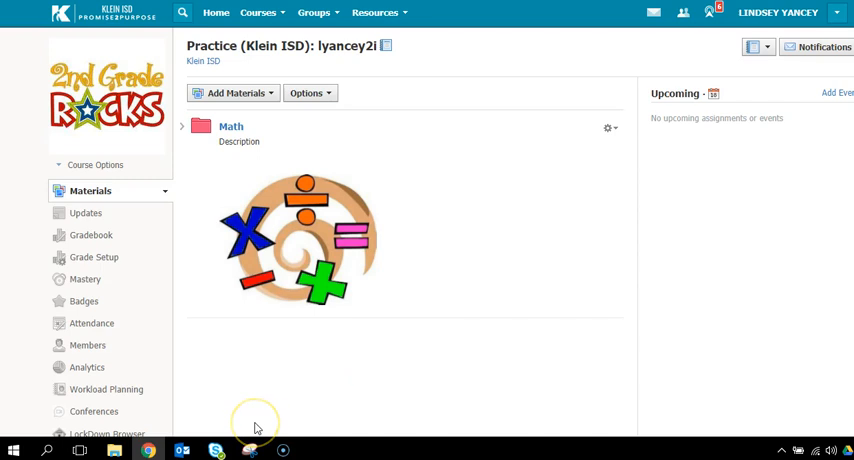
{"action": "mouse_move", "coordinate": [252, 448]}
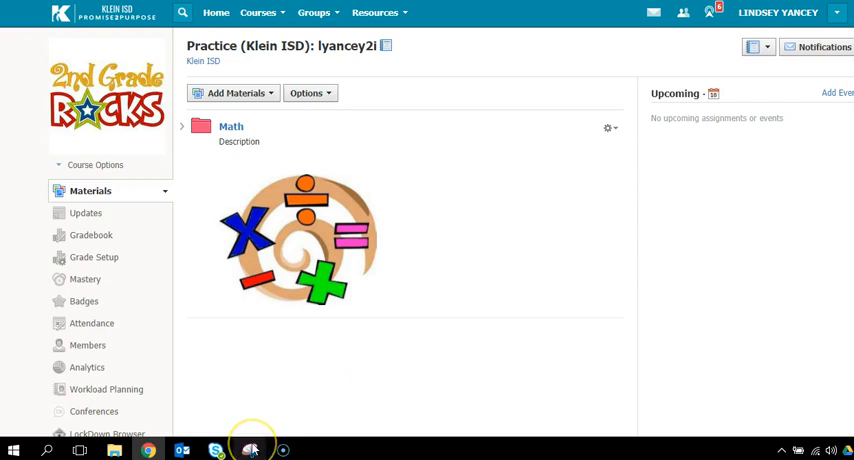
- Launch Snipping Tool from the taskbar to capture the Materials page
{"action": "left_click", "coordinate": [252, 448]}
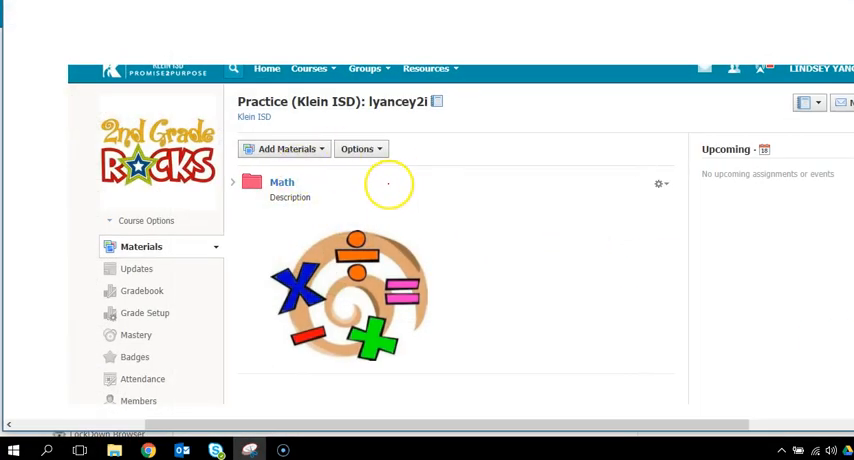
{"action": "mouse_move", "coordinate": [388, 184]}
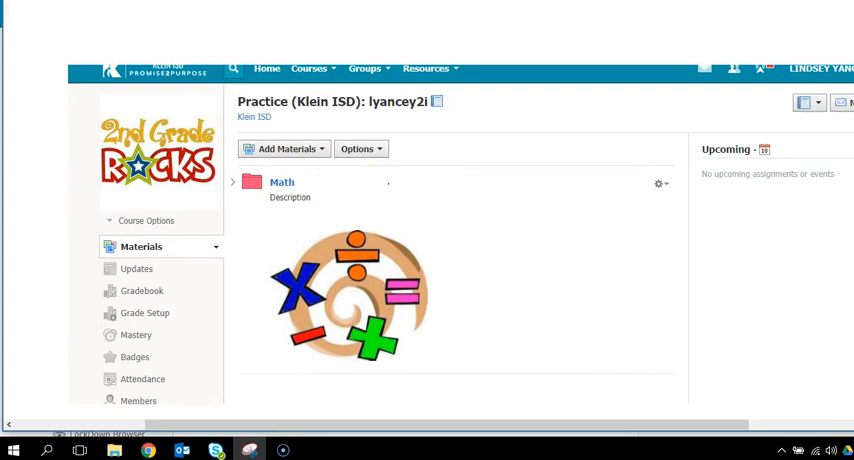